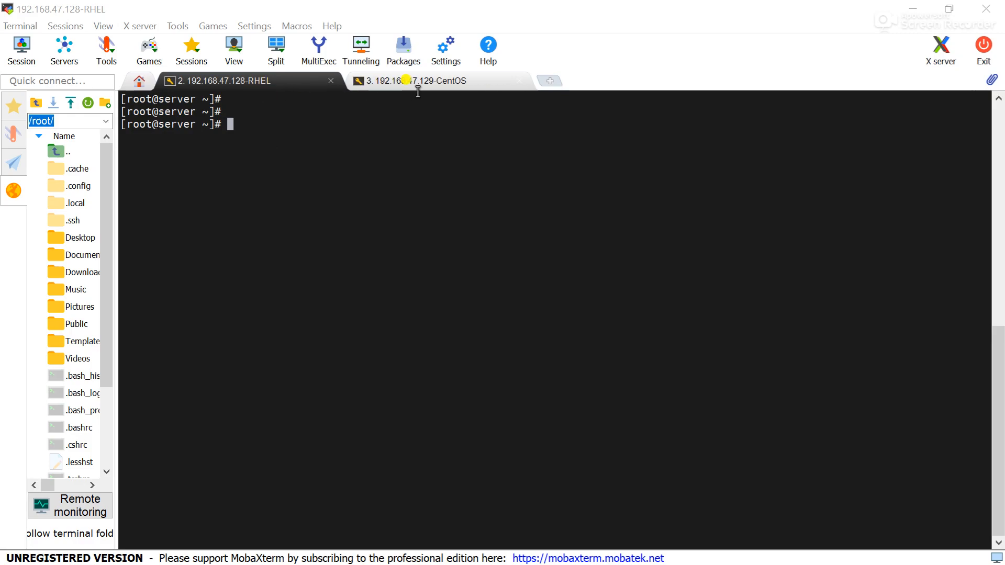
{"action": "mouse_move", "coordinate": [371, 194]}
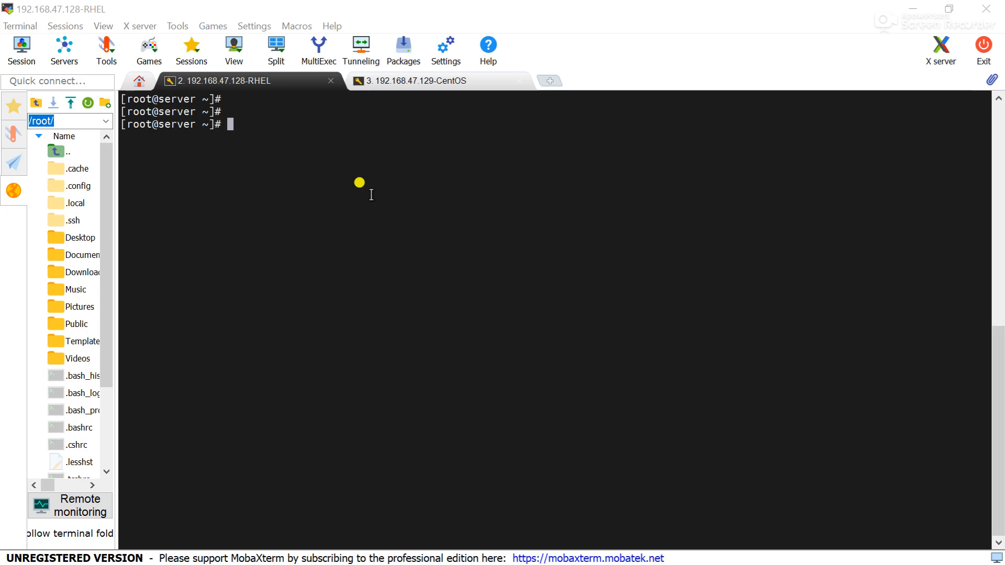
Step: Begin typing the telnet command at the RHEL server's root prompt
{"action": "type", "text": "telnet"}
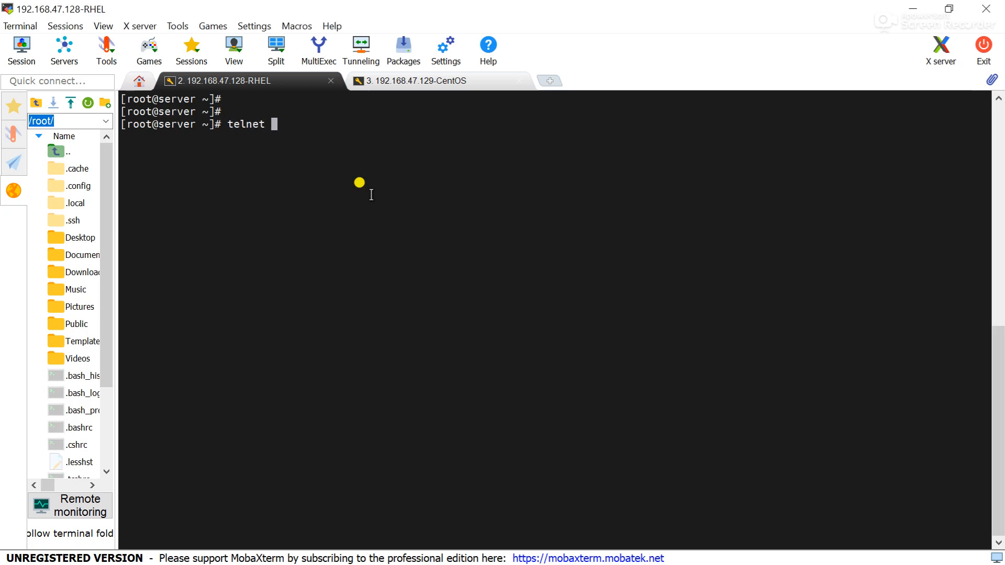
Step: Telnet to 192.168.47.129 port 22, read the OpenSSH banner, and let it close
{"action": "type", "text": "19"}
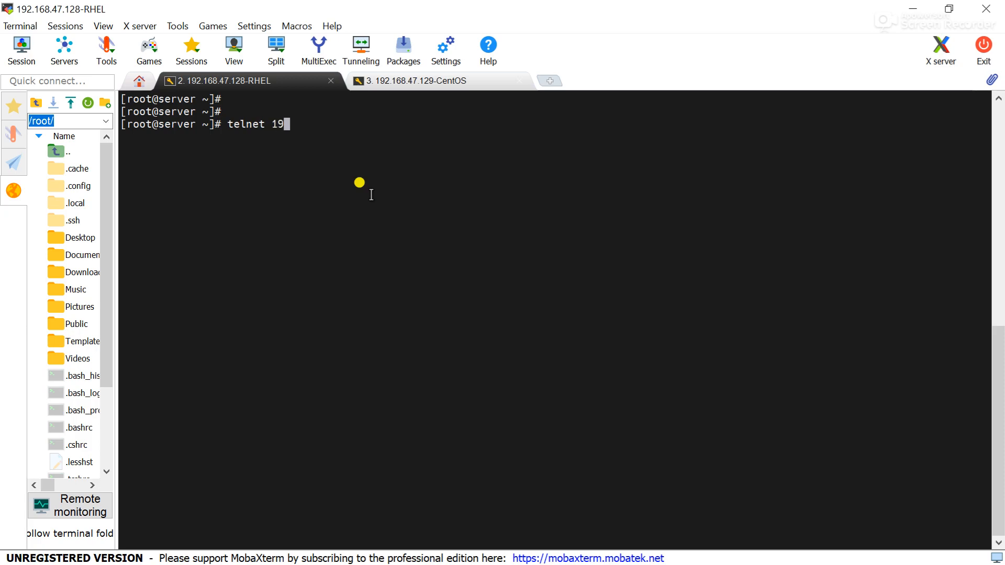
{"action": "type", "text": "2.168"}
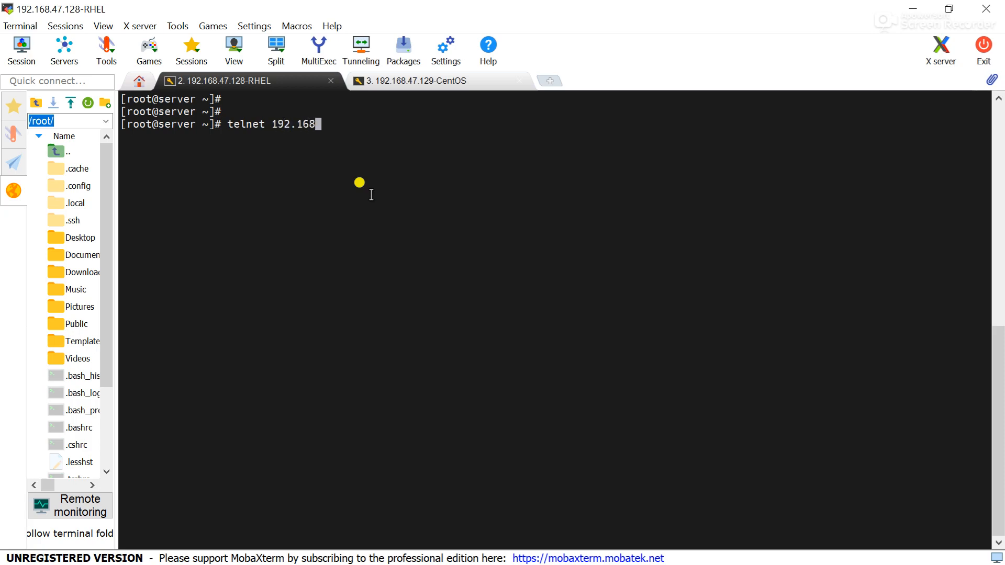
{"action": "type", "text": "47"}
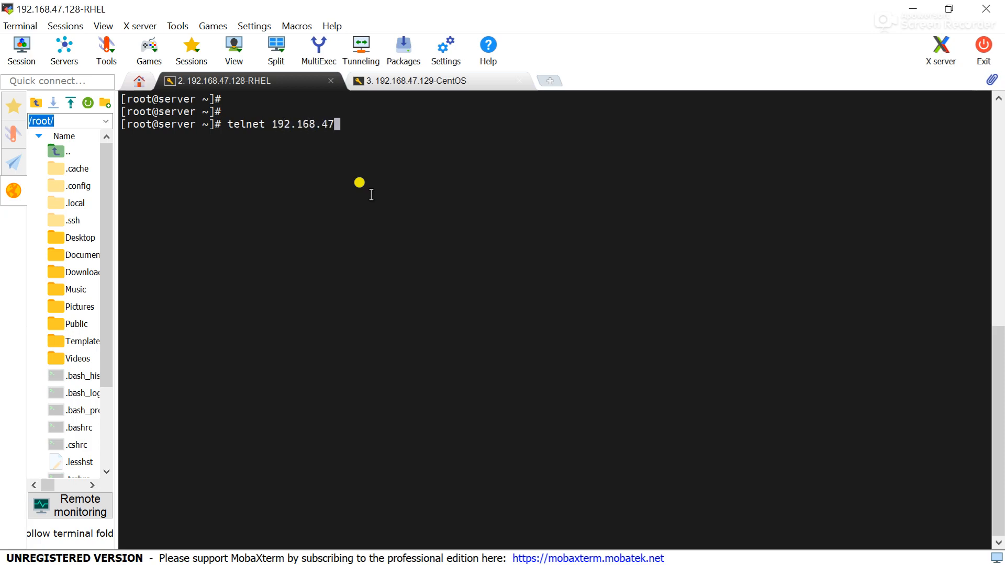
{"action": "type", "text": ".128"}
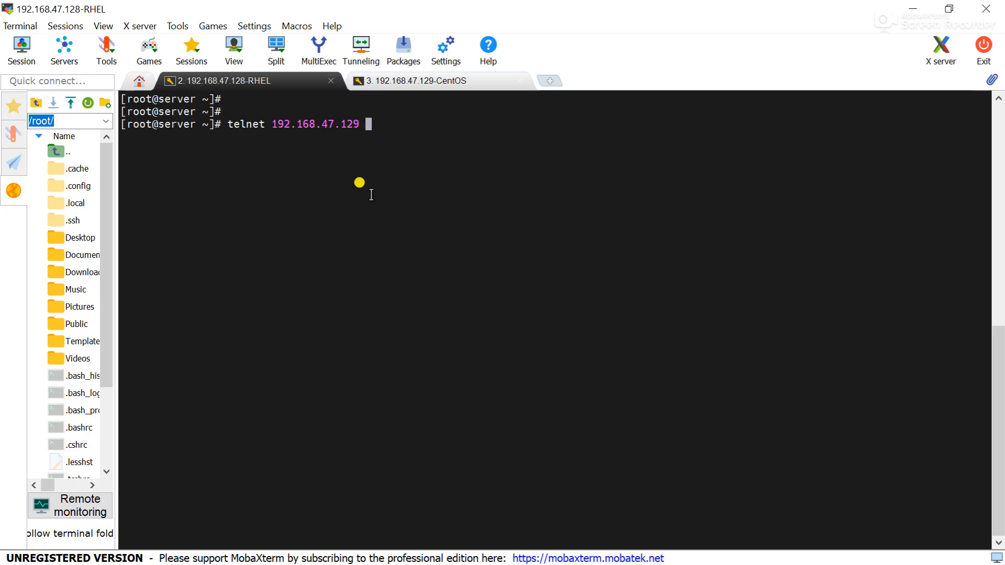
{"action": "type", "text": "22"}
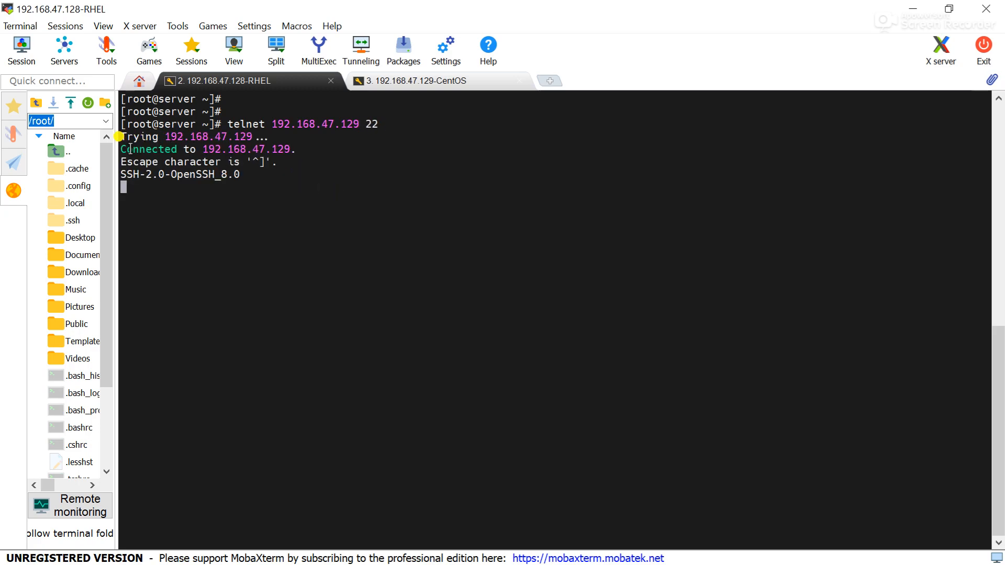
{"action": "left_click_drag", "start_coordinate": [120, 149], "coordinate": [293, 149]}
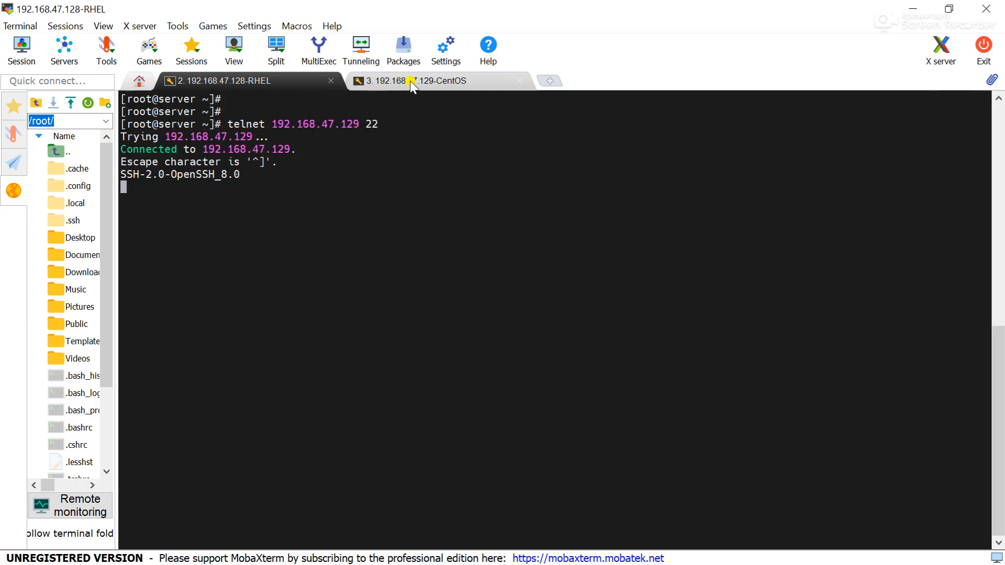
{"action": "left_click", "coordinate": [234, 80]}
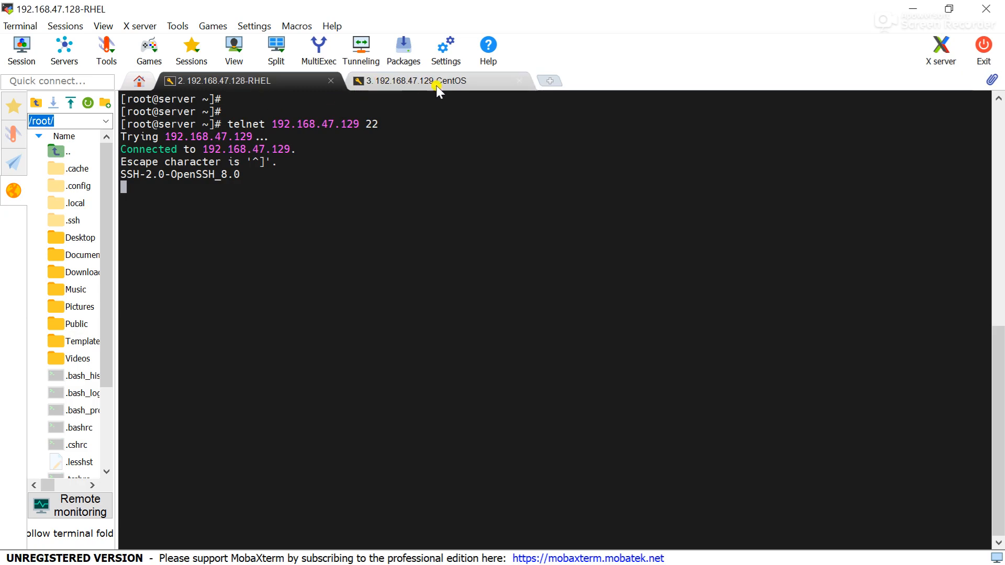
{"action": "double_click", "coordinate": [369, 123]}
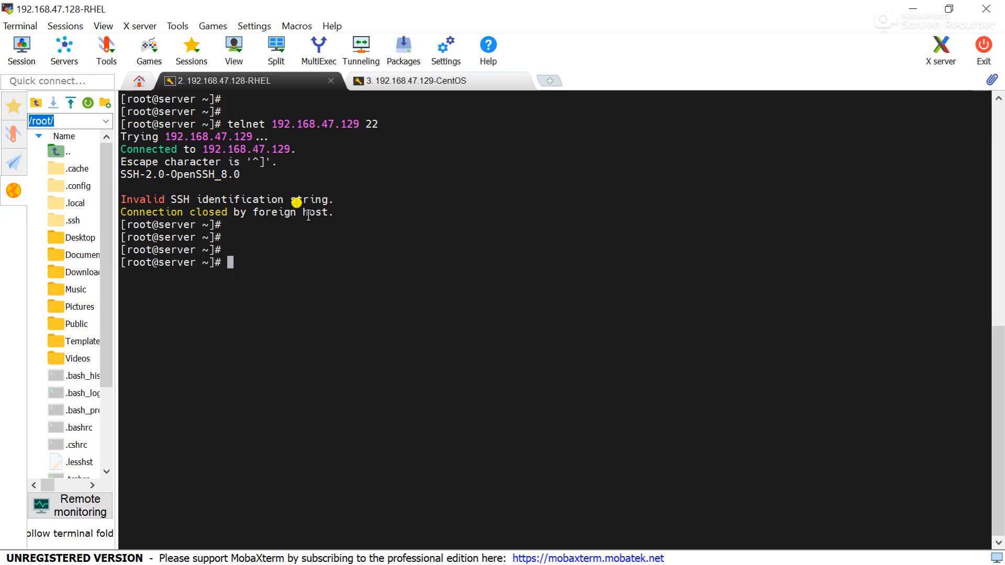
Step: SSH as root to 192.168.47.129, run 'ip a', then exit back to RHEL
{"action": "type", "text": "ssh"}
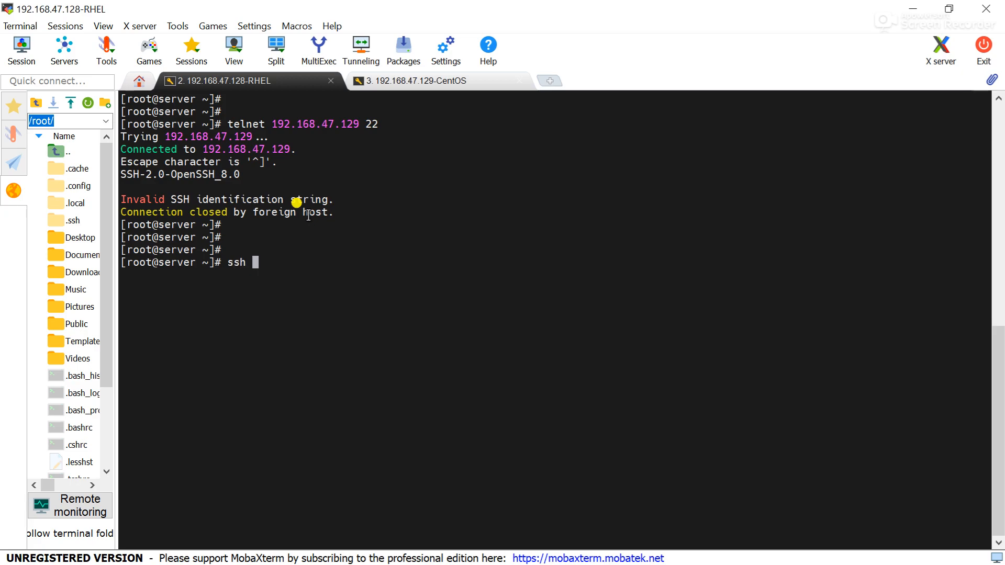
{"action": "type", "text": "root@192.168.47.129"}
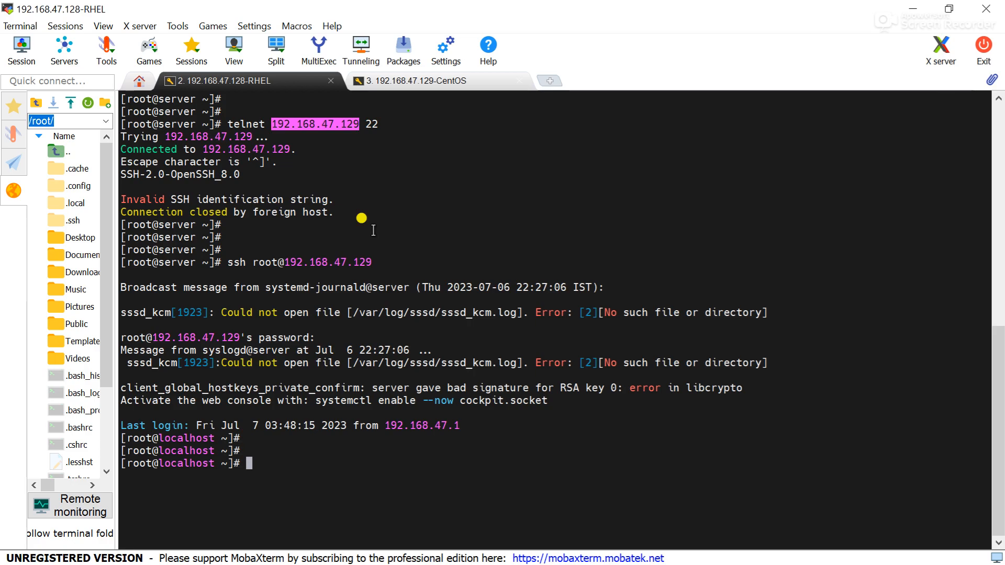
{"action": "type", "text": "ip a"}
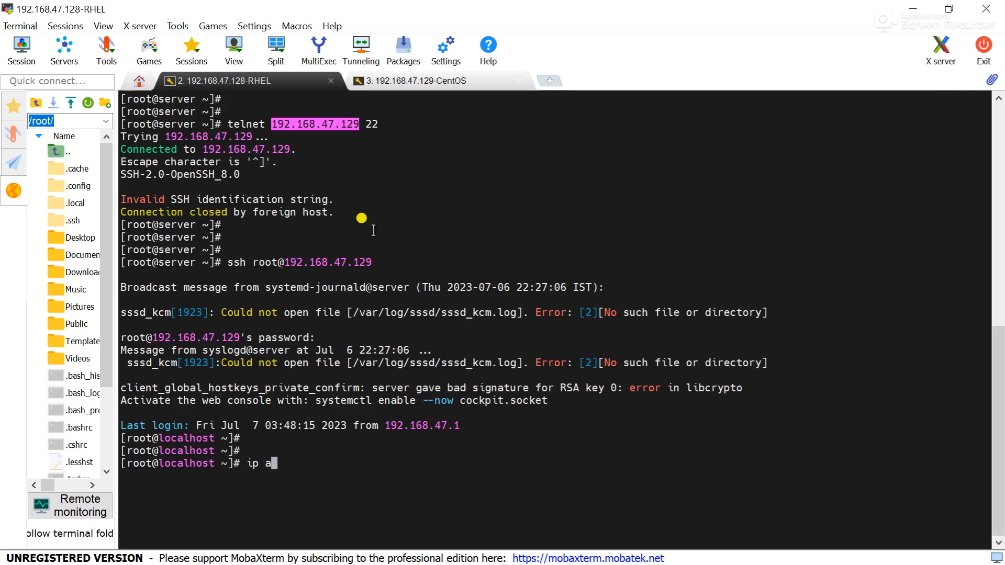
{"action": "key", "text": "Return"}
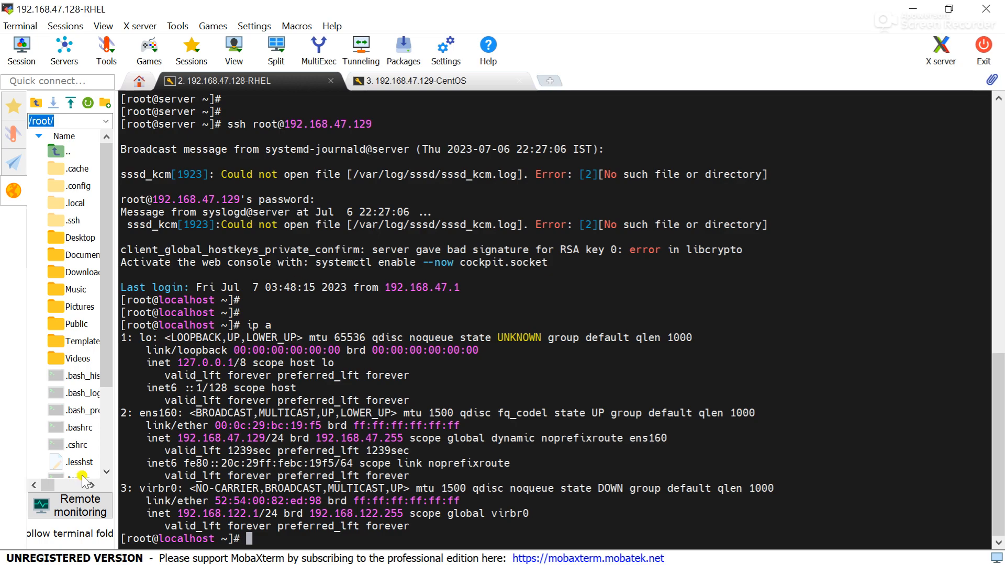
{"action": "double_click", "coordinate": [201, 438]}
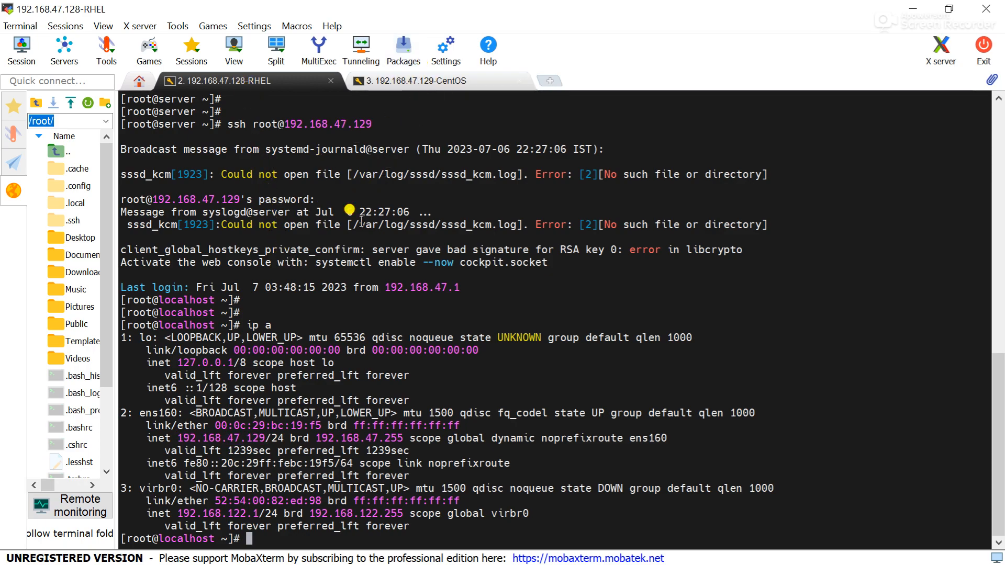
{"action": "type", "text": "ex"}
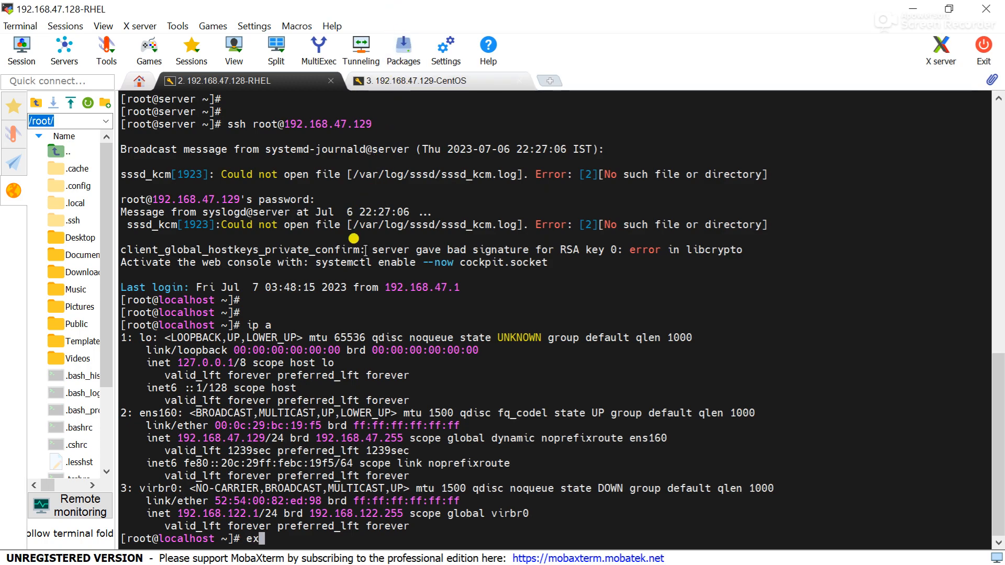
{"action": "key", "text": "Return"}
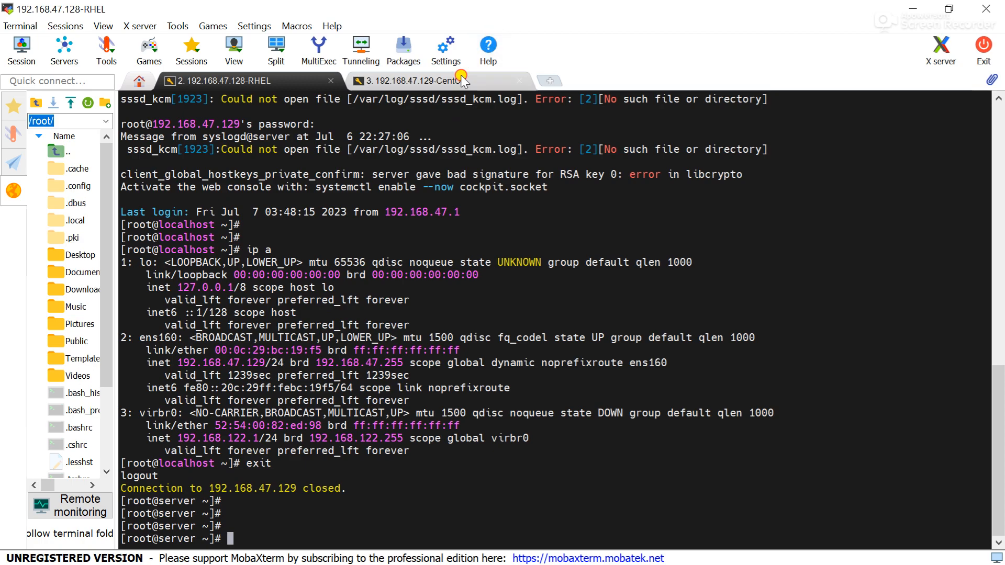
Step: On the CentOS session, run 'systemctl stop sshd' and check sshd's status
{"action": "left_click", "coordinate": [417, 81]}
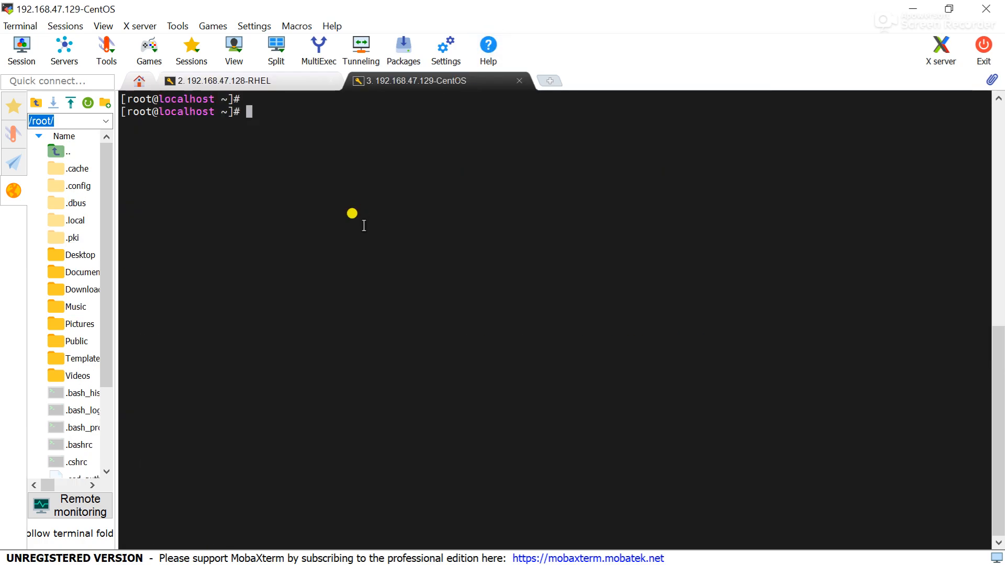
{"action": "type", "text": "system"}
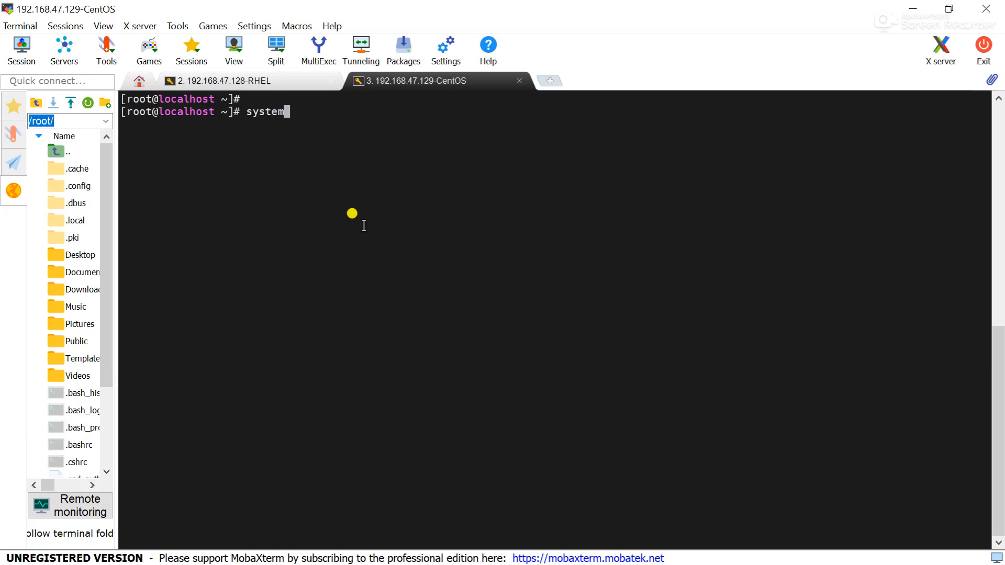
{"action": "type", "text": "ctl s"}
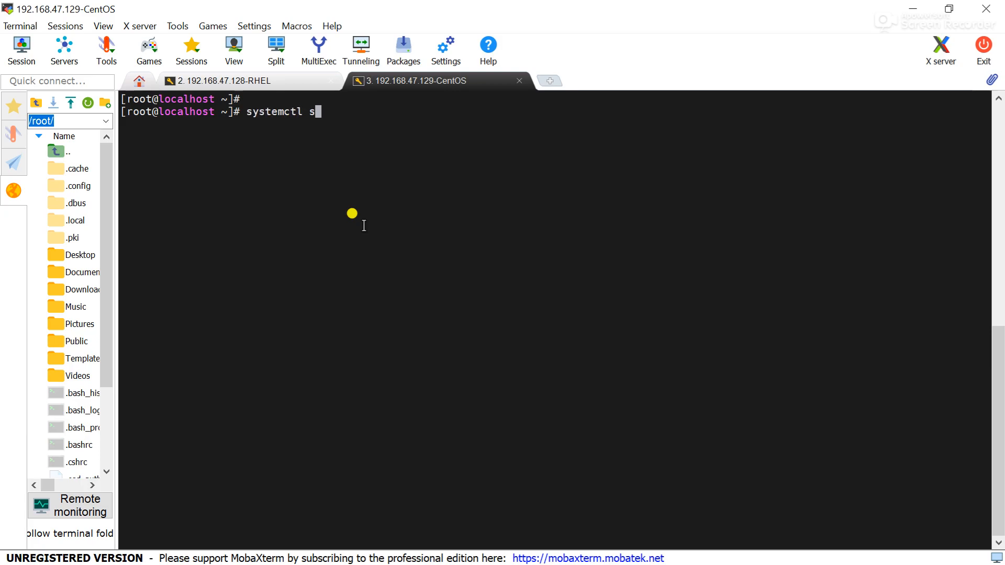
{"action": "type", "text": "top sshd"}
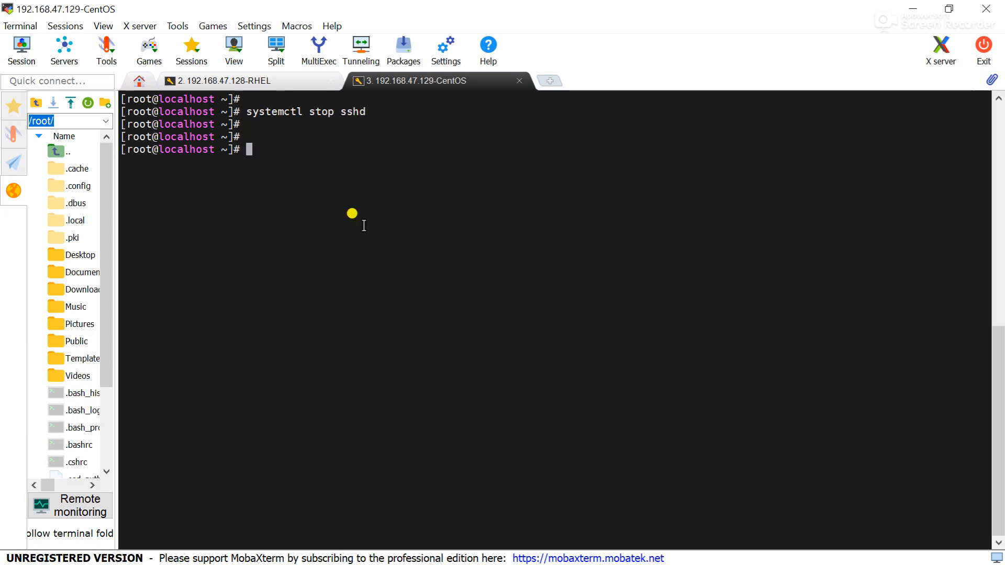
{"action": "type", "text": "systemctl stop ssh"}
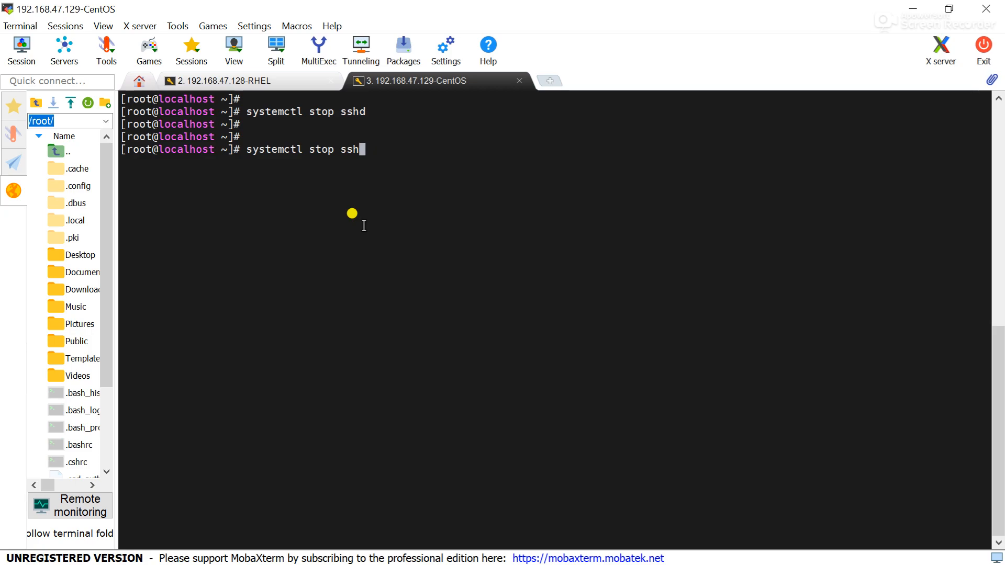
{"action": "type", "text": "d.se"}
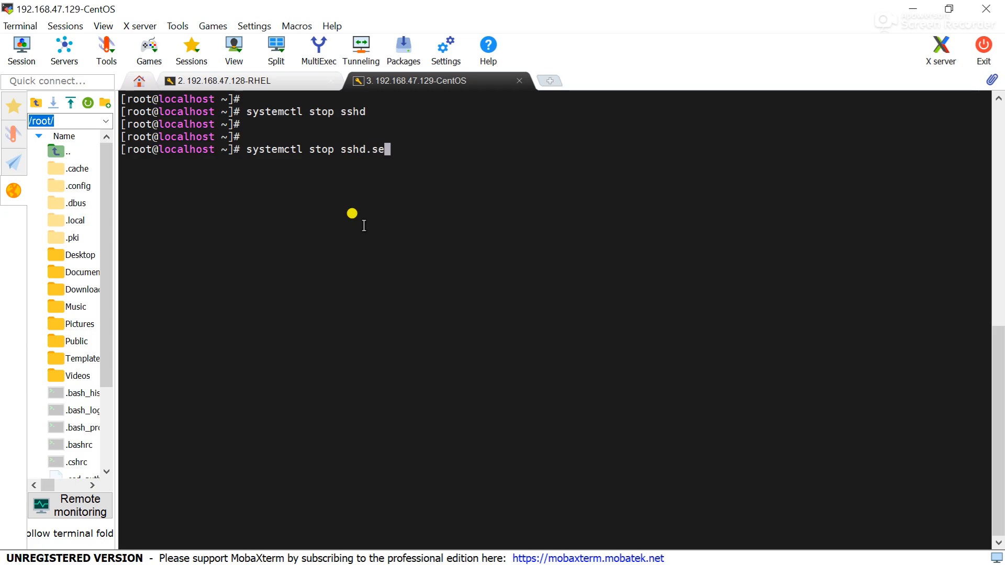
{"action": "key", "text": "Backspace"}
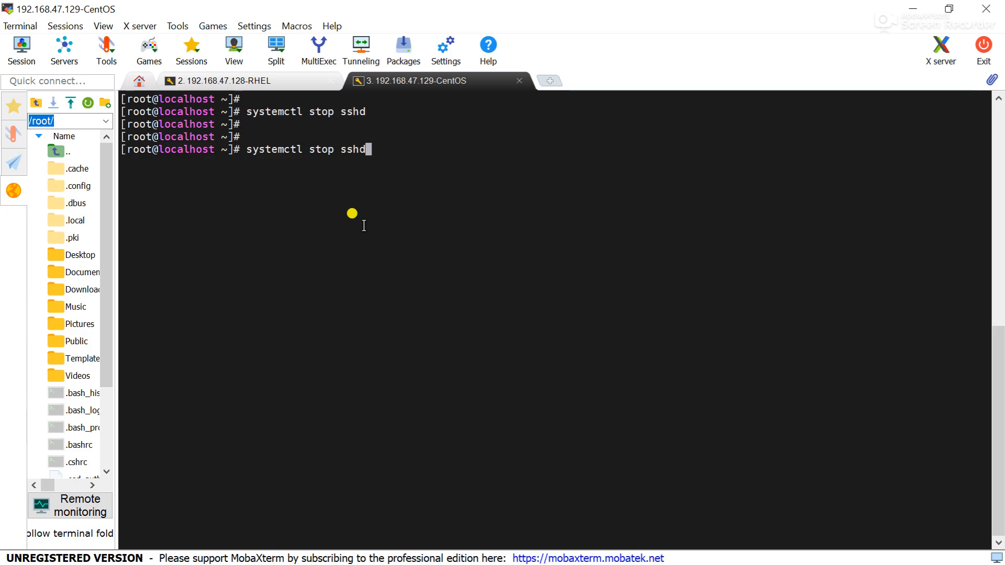
{"action": "key", "text": "BackSpace"}
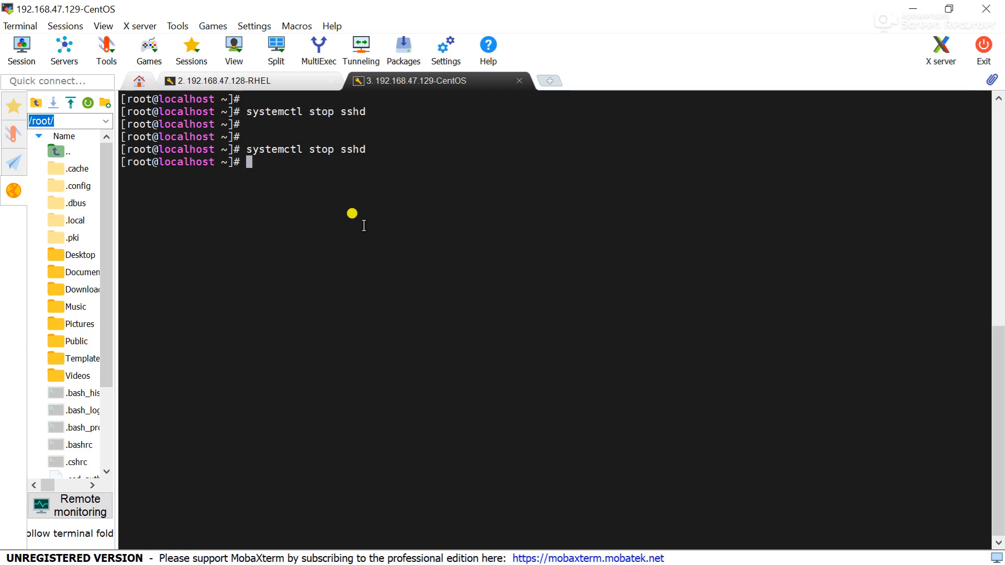
{"action": "type", "text": "systemctl stop sshd"}
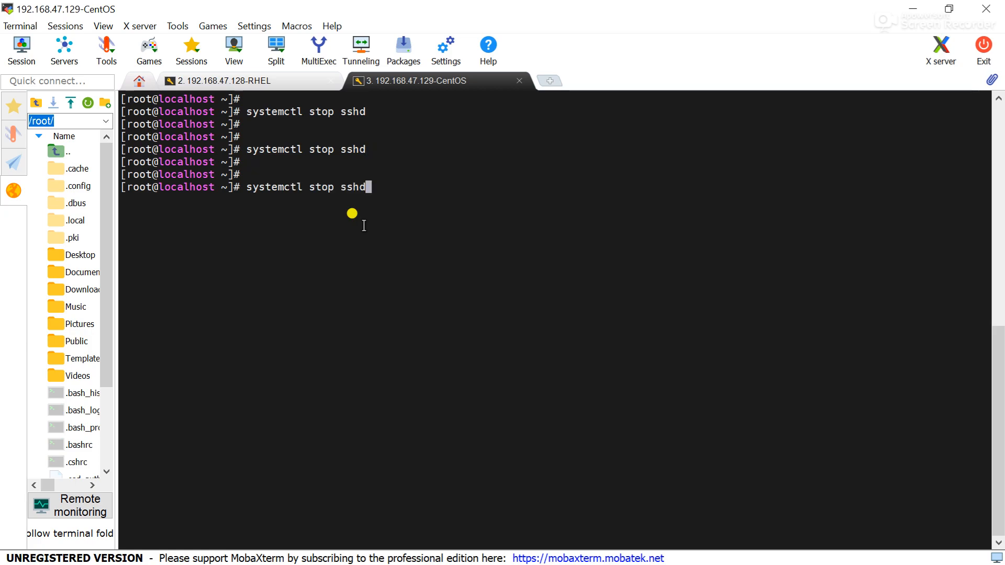
{"action": "key", "text": "BackSpace"}
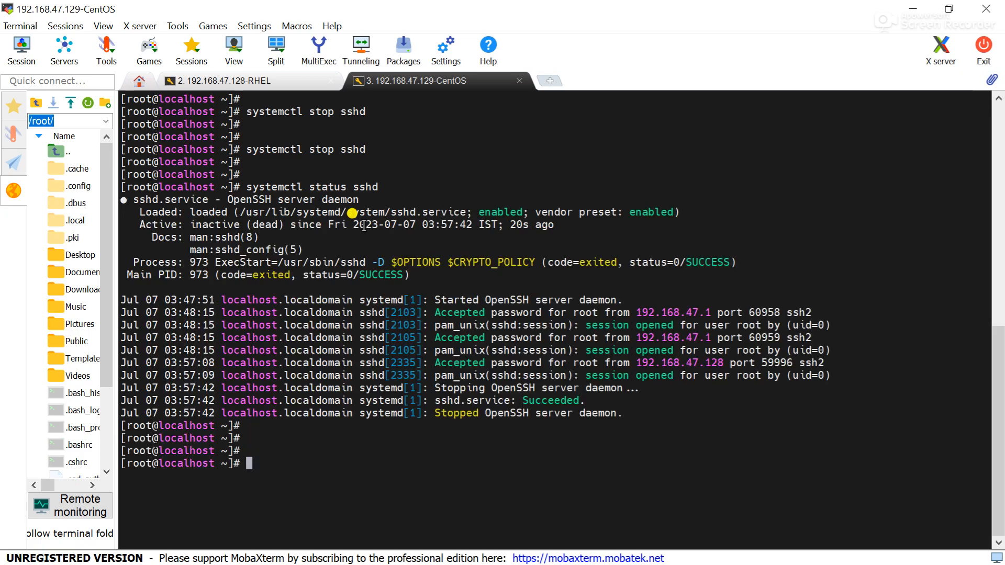
Step: Note sshd inactive, then from RHEL telnet 192.168.47.129 22 and get connection refused
{"action": "double_click", "coordinate": [209, 225]}
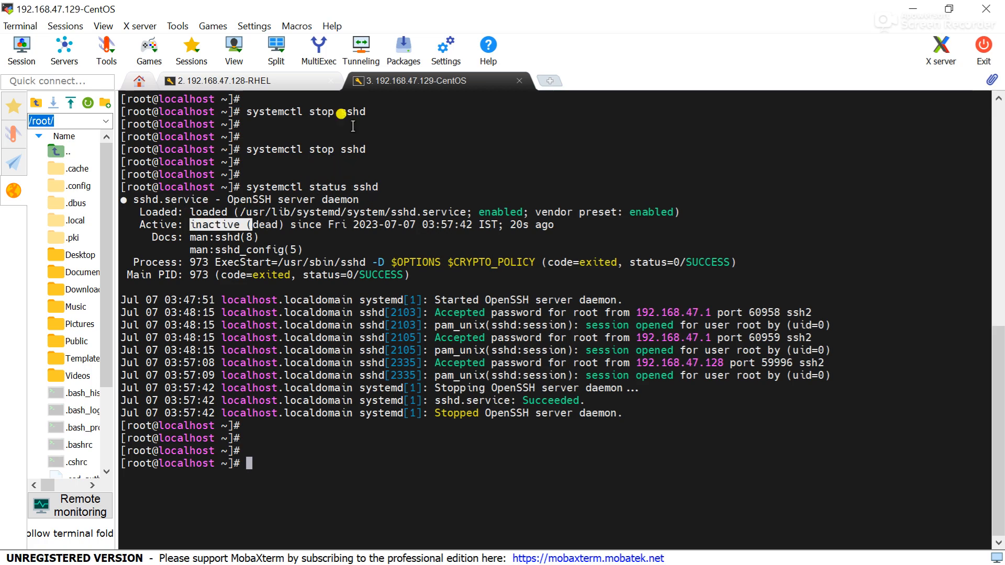
{"action": "left_click", "coordinate": [243, 81]}
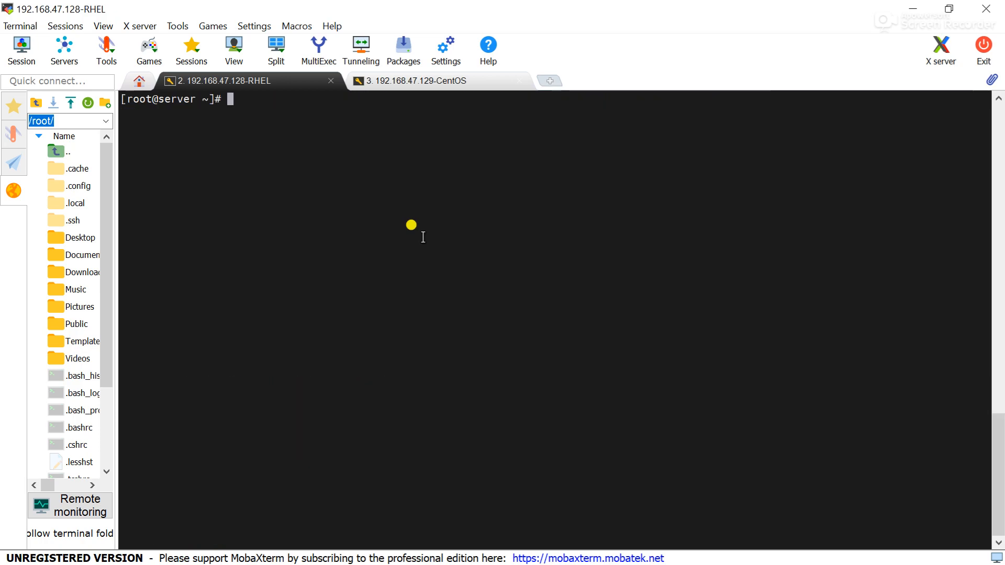
{"action": "type", "text": "telnet 192.168.47.129 22"}
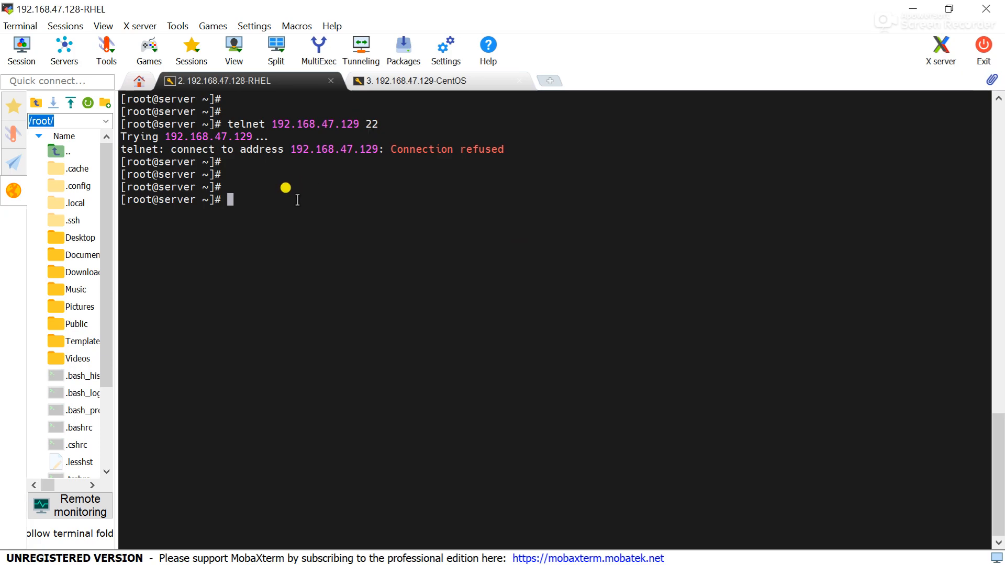
{"action": "mouse_move", "coordinate": [277, 180]}
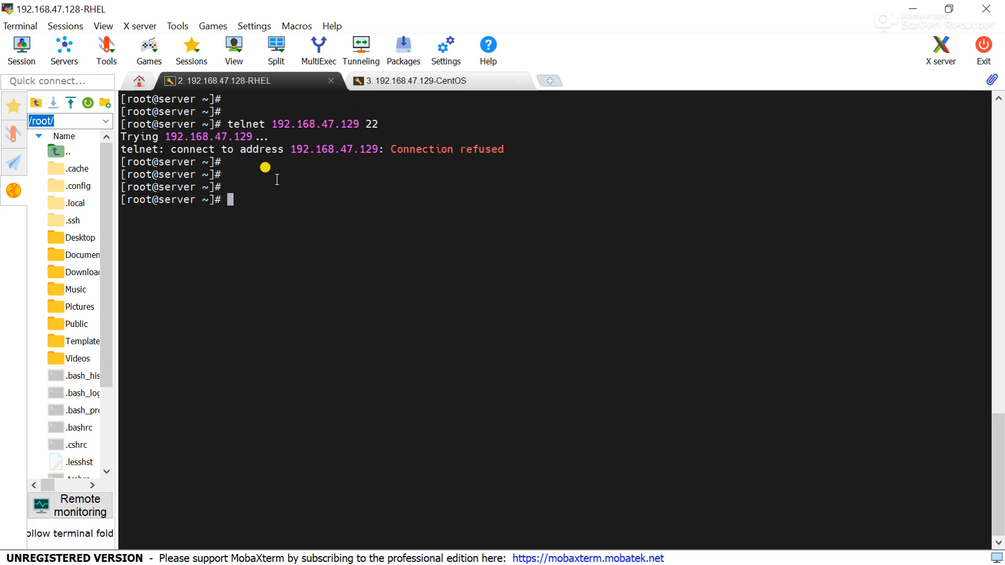
Step: Highlight port 22 in the RHEL telnet line, then return to the CentOS session
{"action": "left_click", "coordinate": [413, 80]}
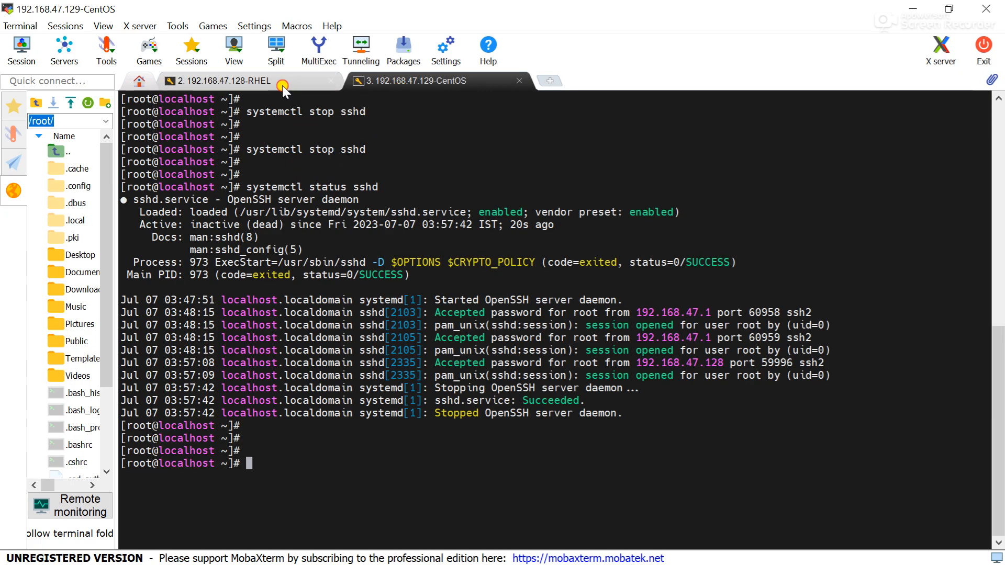
{"action": "left_click", "coordinate": [225, 81]}
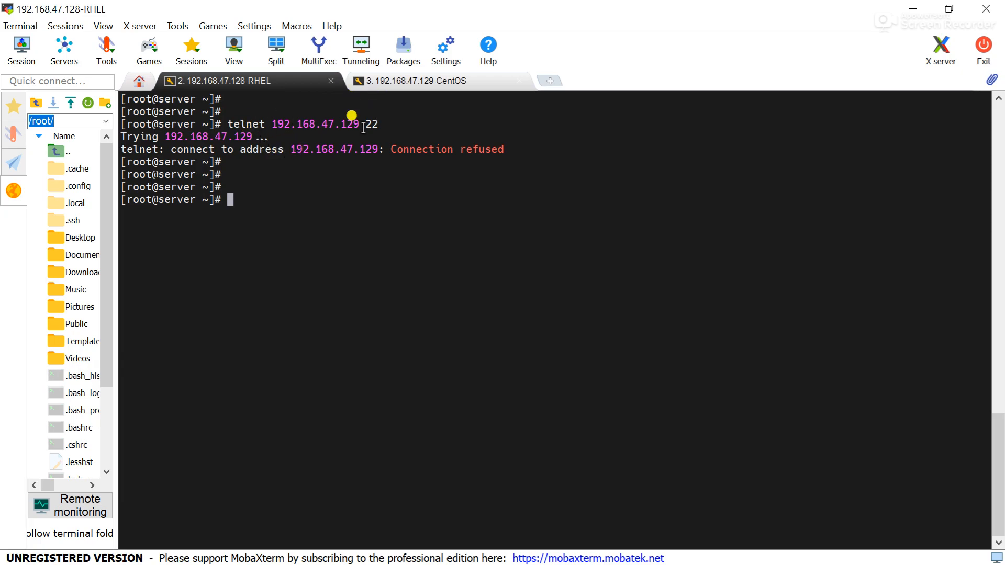
{"action": "double_click", "coordinate": [240, 123]}
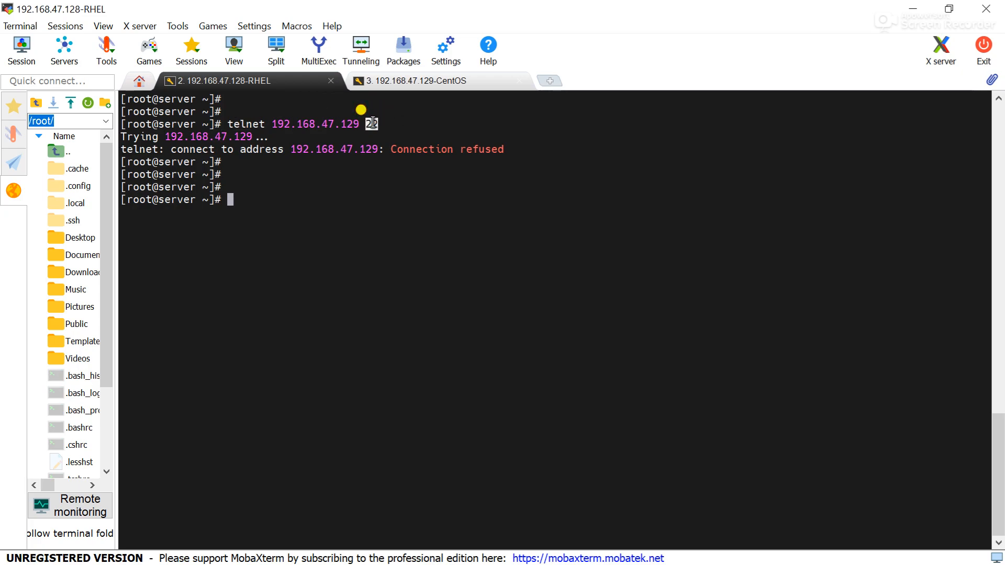
{"action": "left_click", "coordinate": [411, 80]}
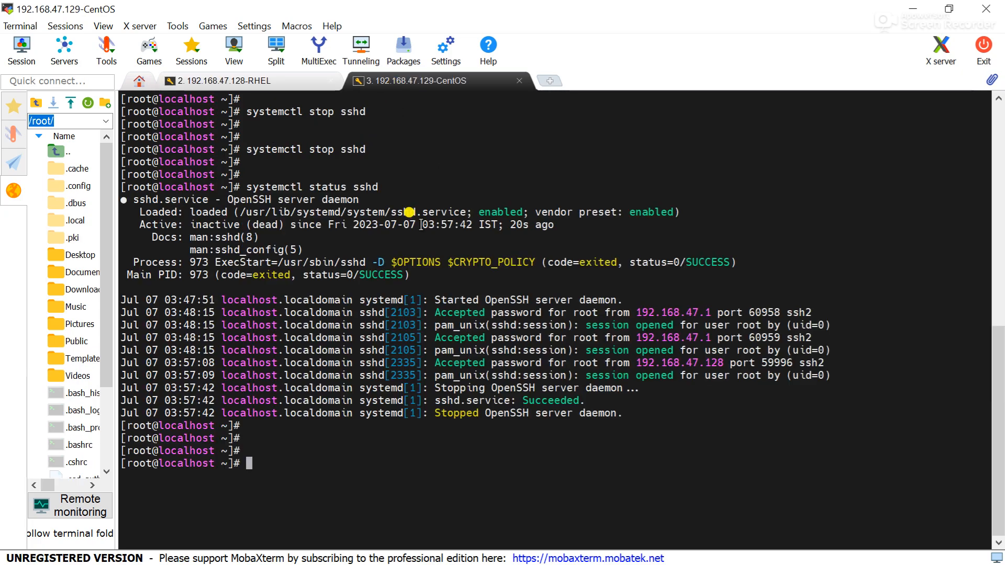
Step: Run 'systemctl status sshd' on CentOS, then switch to the RHEL session
{"action": "type", "text": "systemctl status sshd"}
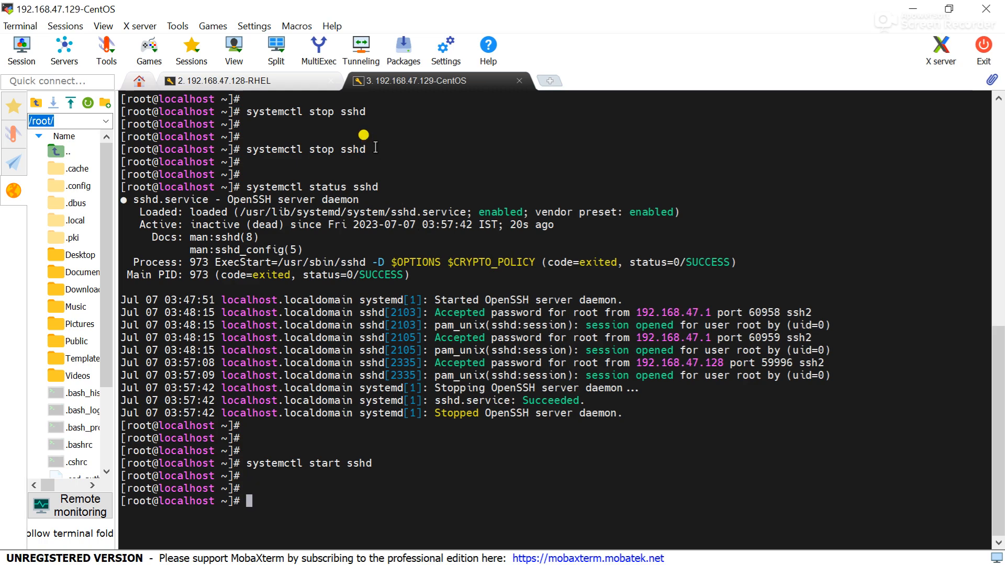
{"action": "key", "text": "Return"}
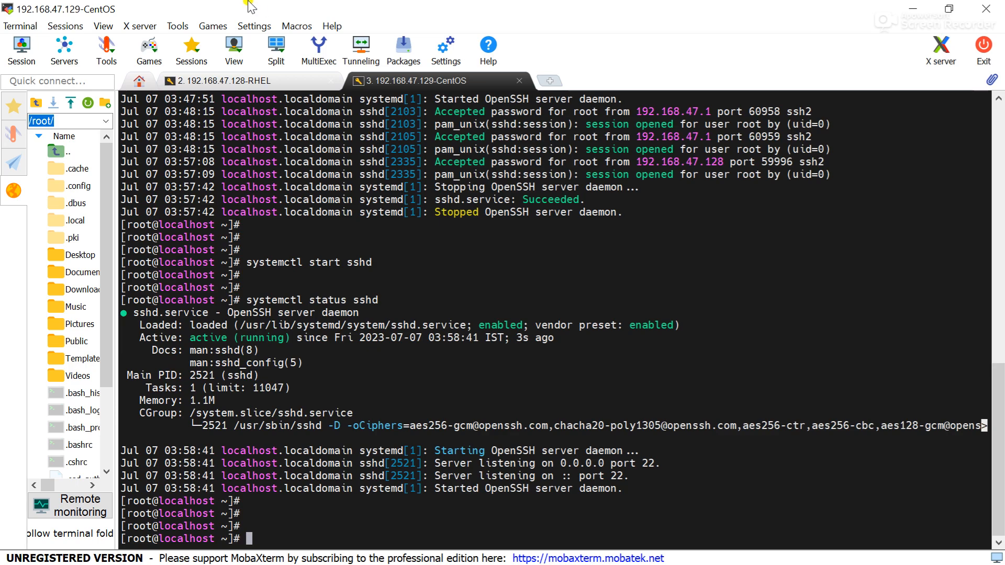
{"action": "left_click", "coordinate": [217, 81]}
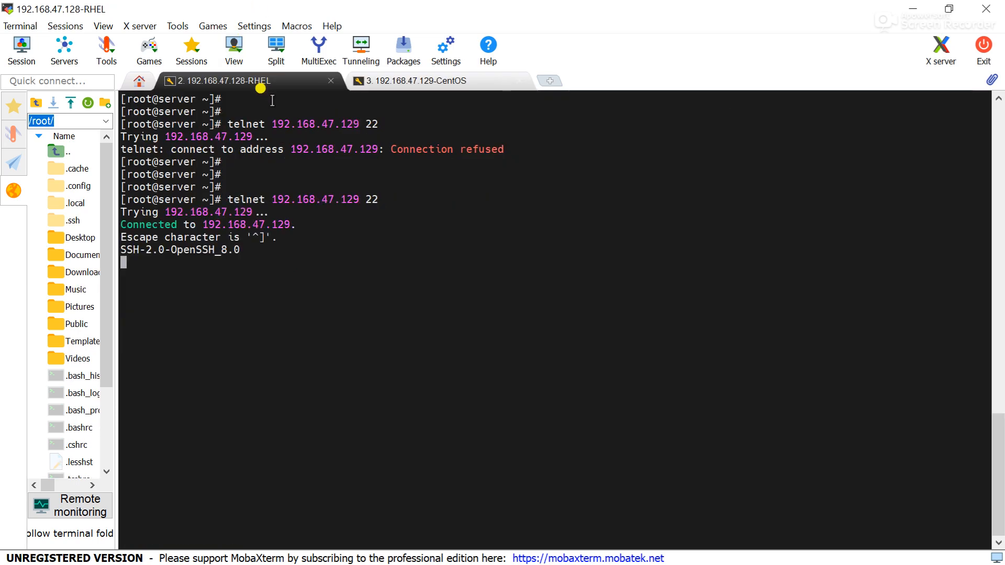
Step: Close the telnet connection, leaving a fresh RHEL root prompt
{"action": "key", "text": "Return"}
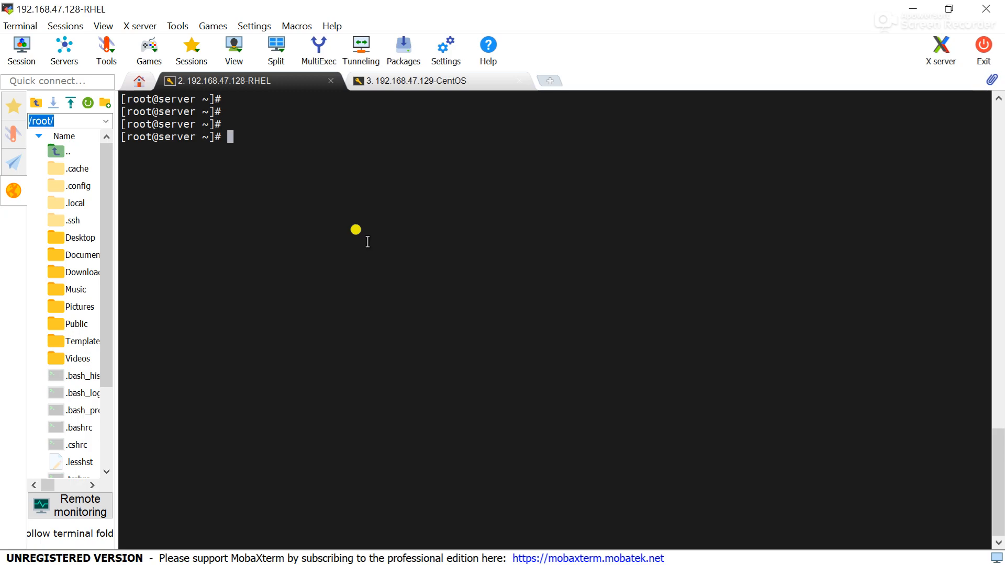
Step: Run 'nc -v -u -z 192.168.47.129 123' from the RHEL terminal
{"action": "type", "text": "n"}
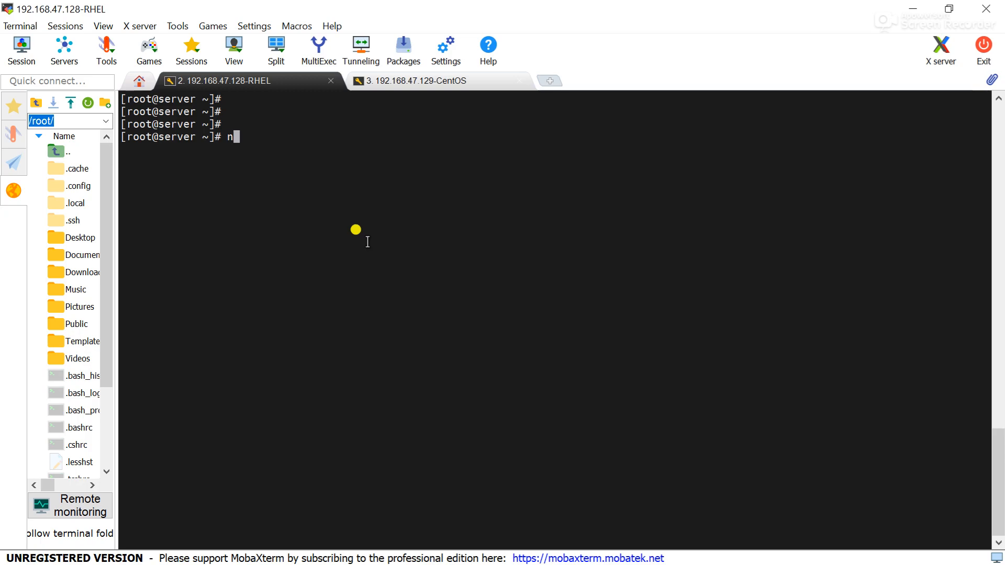
{"action": "type", "text": "c"}
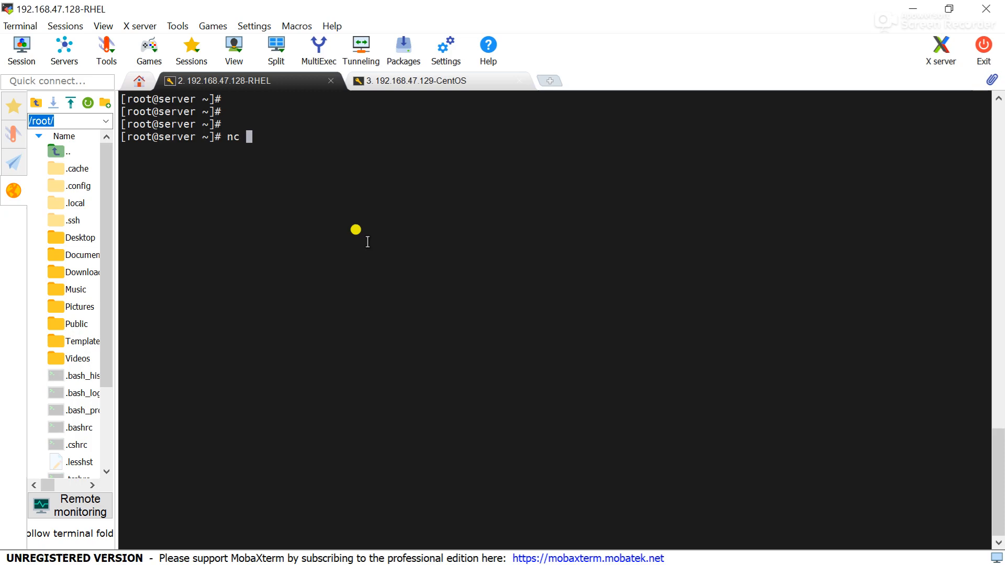
{"action": "type", "text": "-v"}
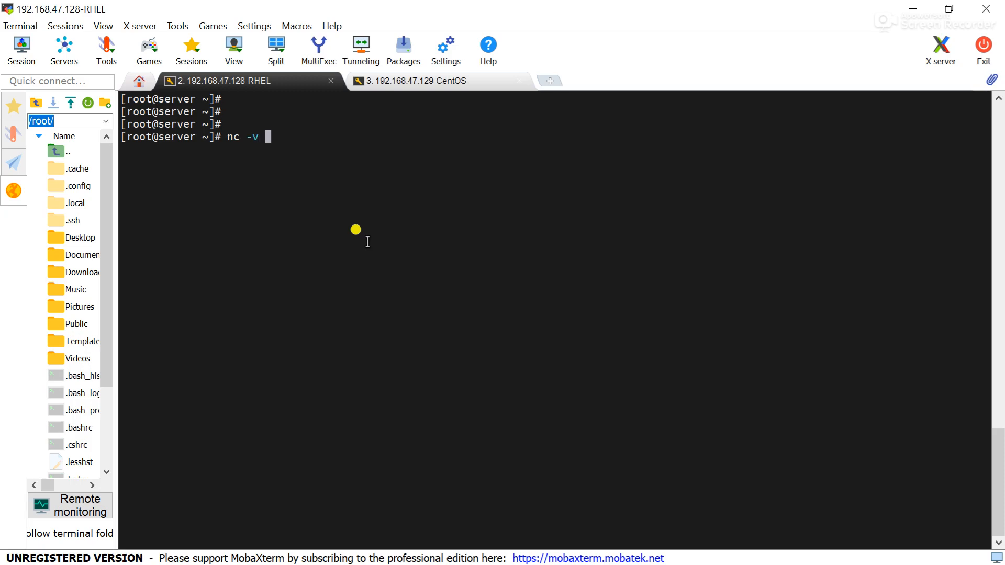
{"action": "type", "text": "-"}
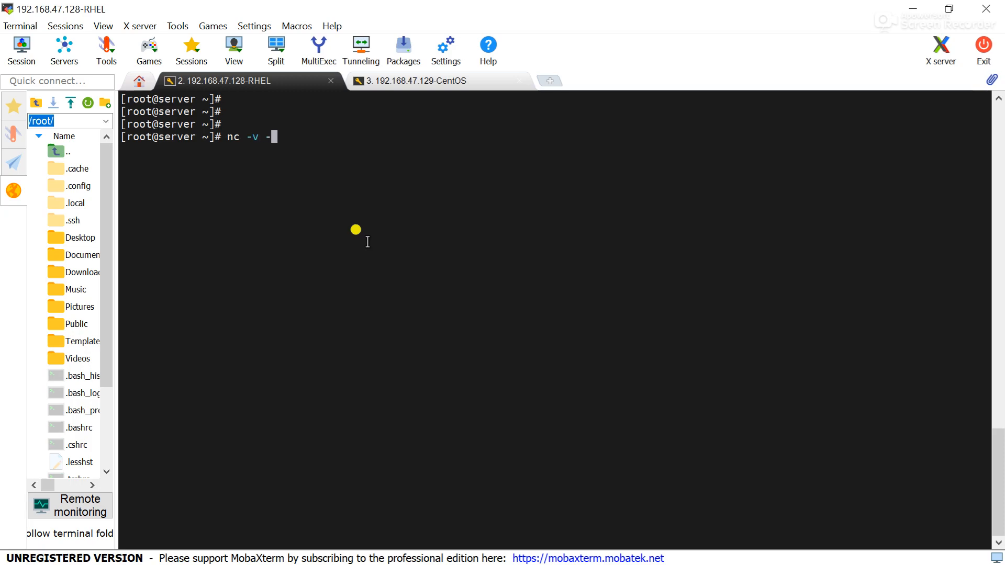
{"action": "type", "text": "u -z"}
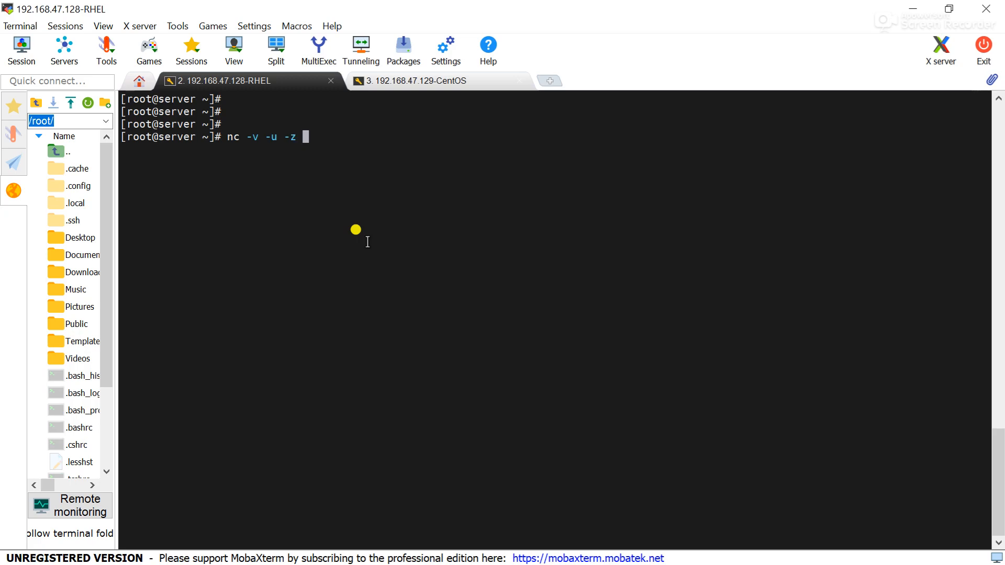
{"action": "type", "text": "1"}
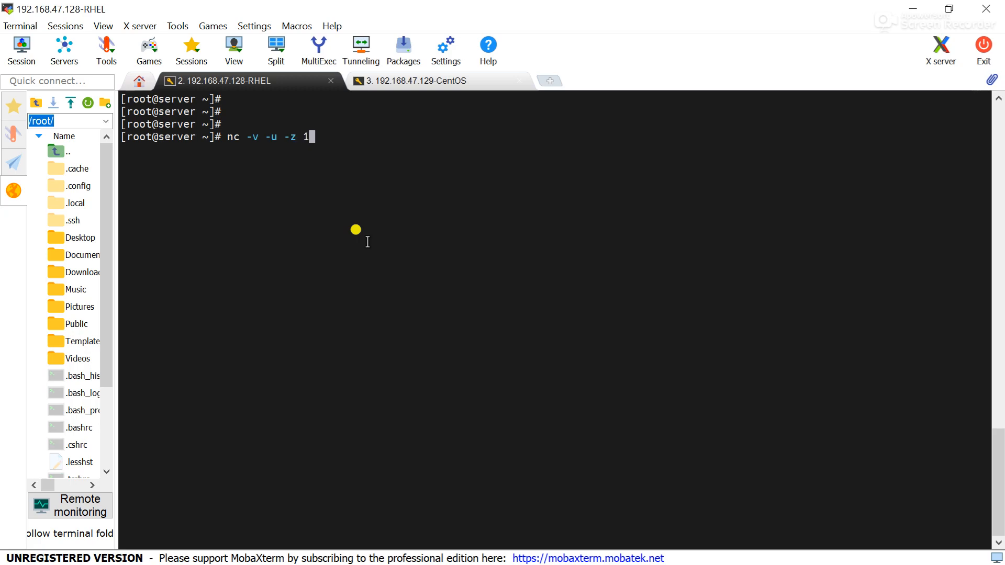
{"action": "type", "text": "92.16"}
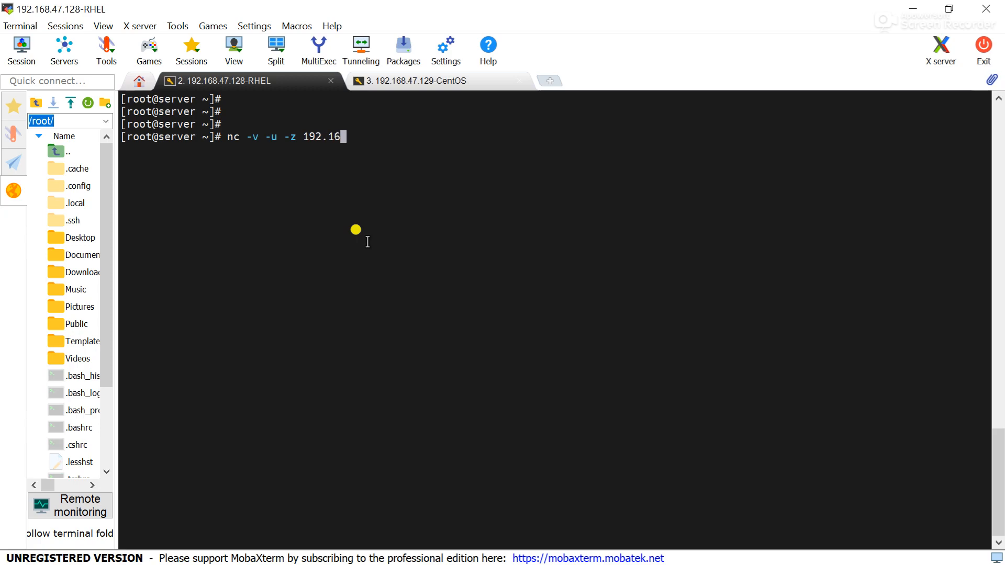
{"action": "type", "text": "8.47."}
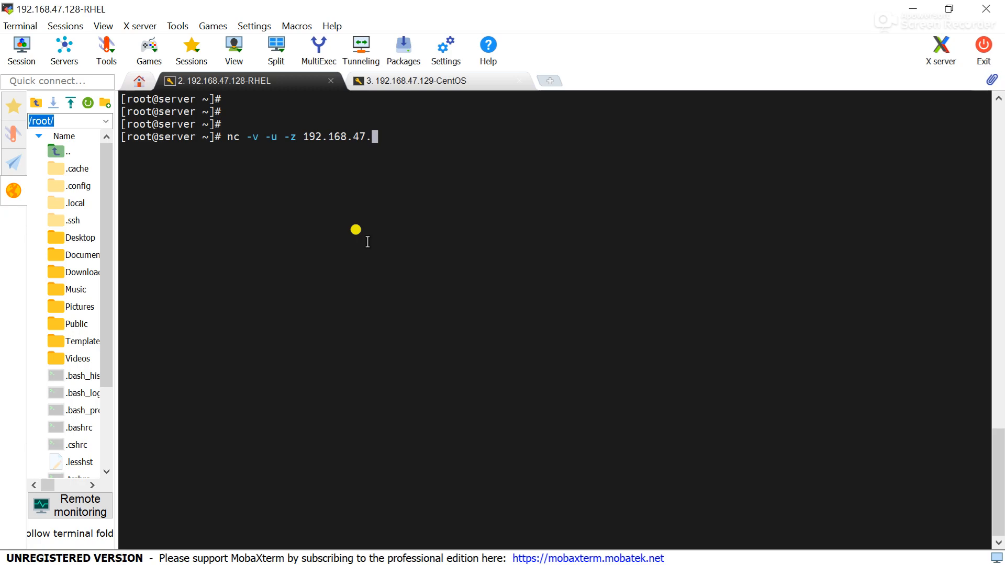
{"action": "type", "text": "1"}
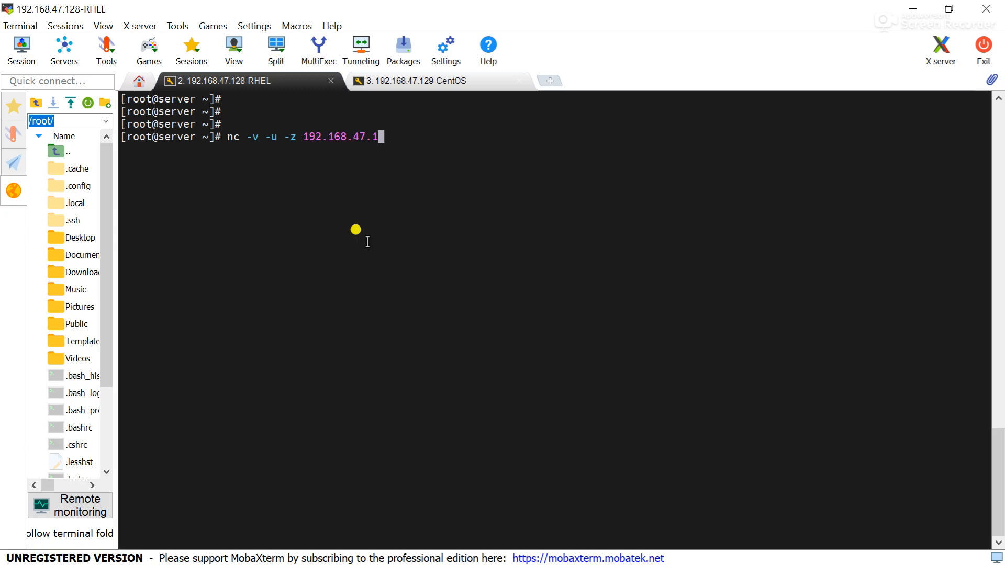
{"action": "type", "text": "29 123"}
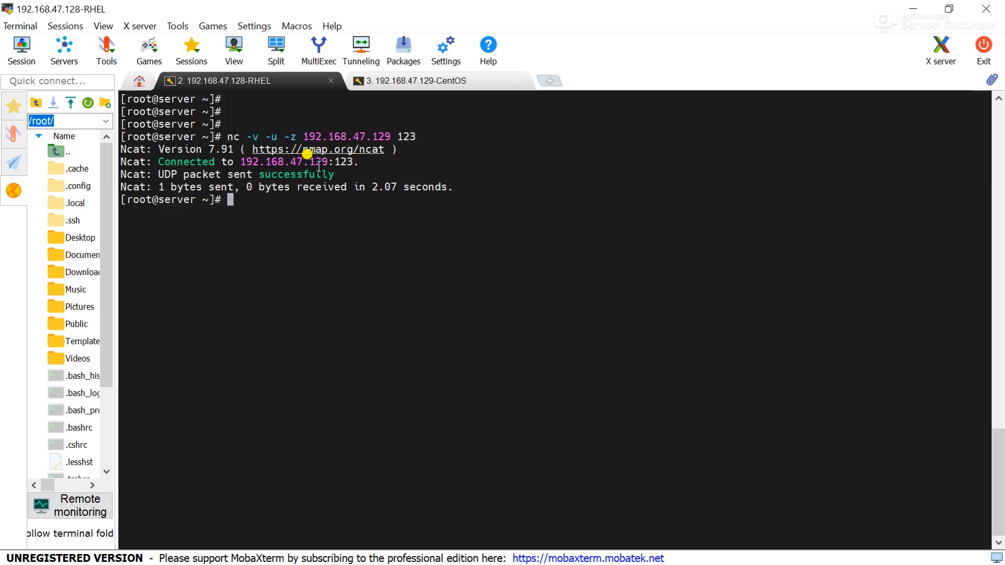
{"action": "left_click_drag", "start_coordinate": [302, 137], "coordinate": [390, 137]}
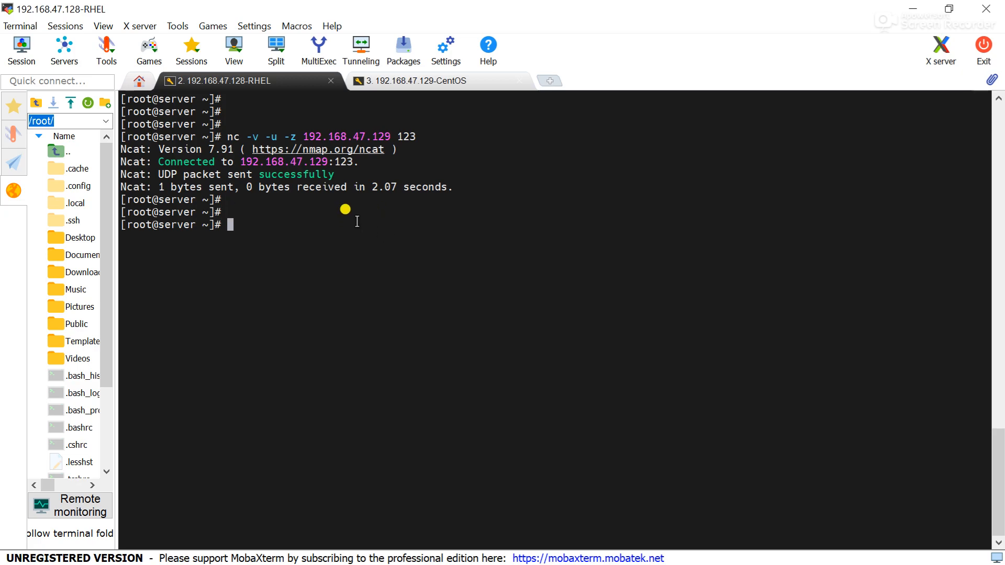
{"action": "mouse_move", "coordinate": [330, 166]}
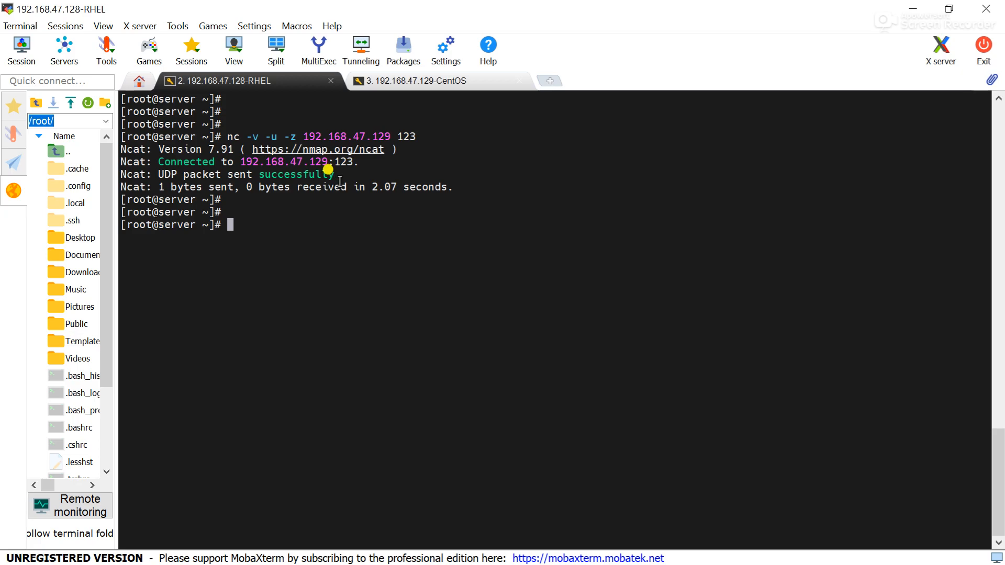
{"action": "mouse_move", "coordinate": [339, 182]}
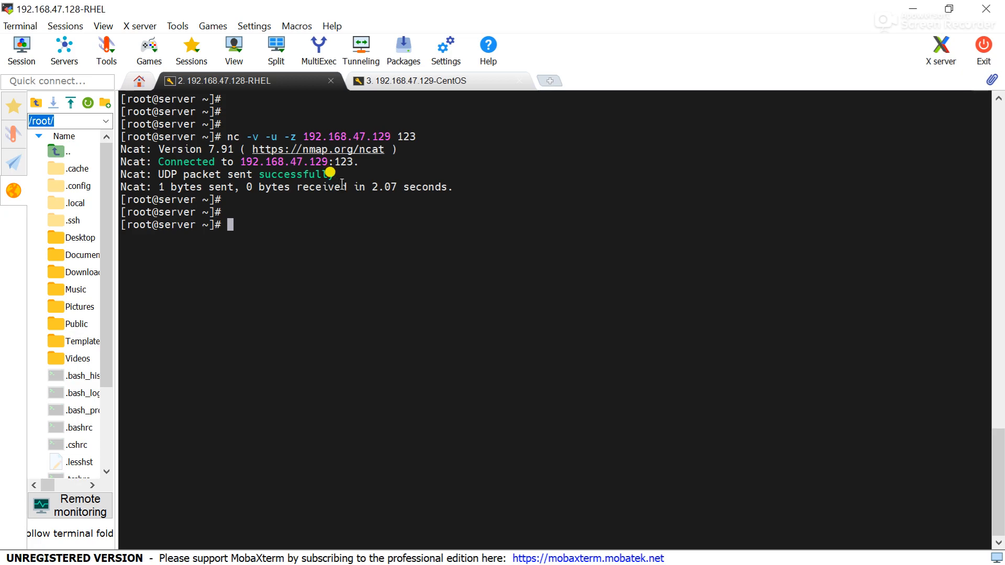
{"action": "mouse_move", "coordinate": [340, 182]}
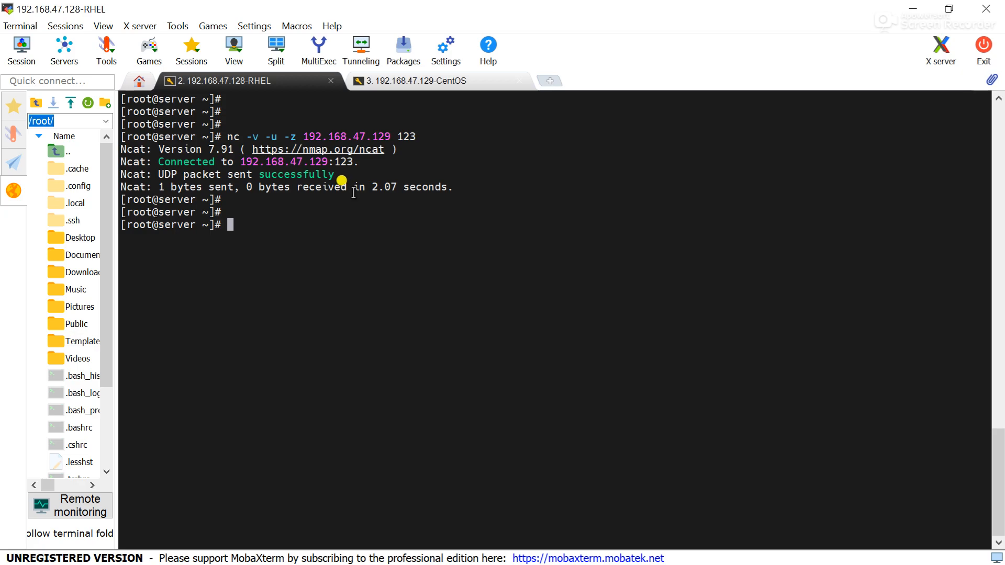
{"action": "mouse_move", "coordinate": [343, 186]}
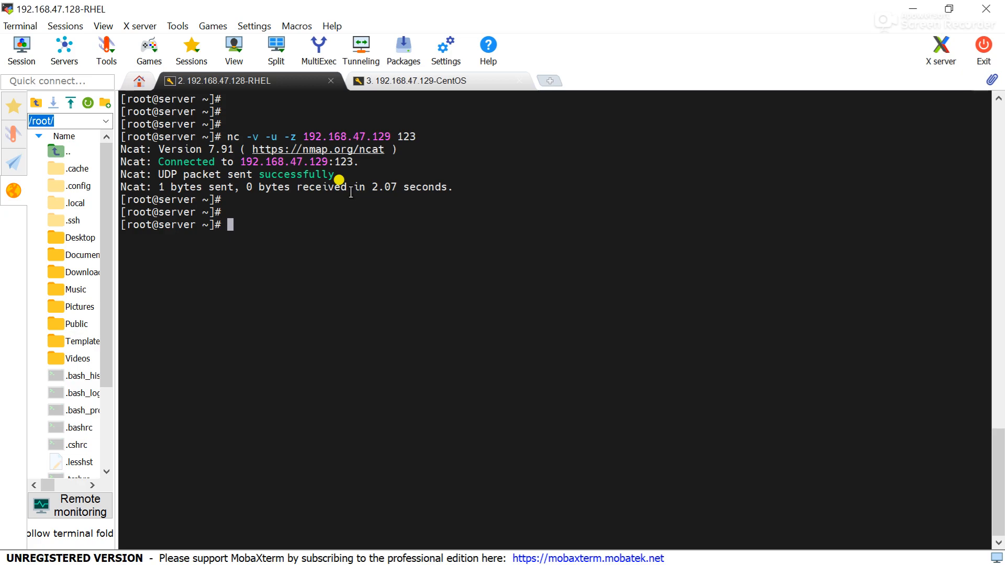